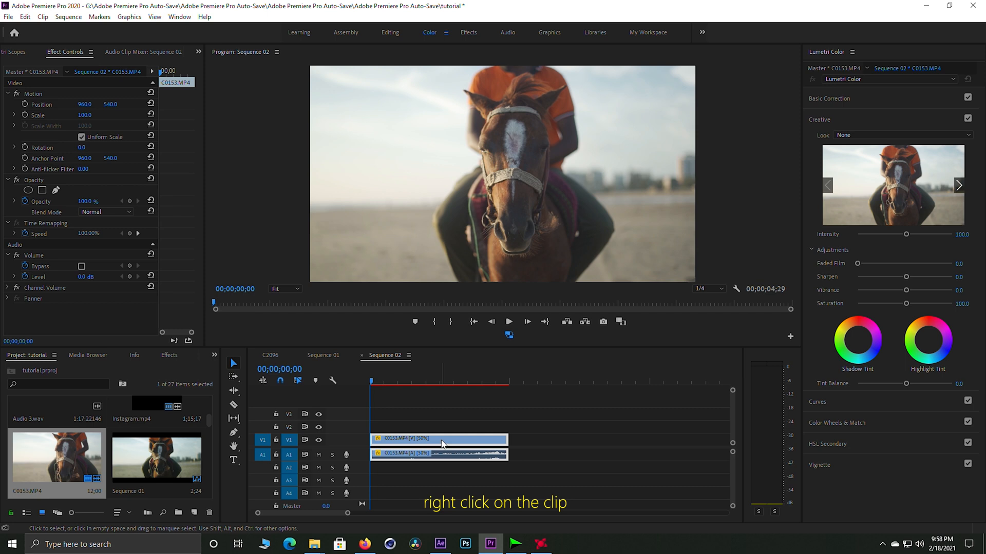
Step: Swap the horse clip on the timeline for a linked After Effects composition
right_click(441, 444)
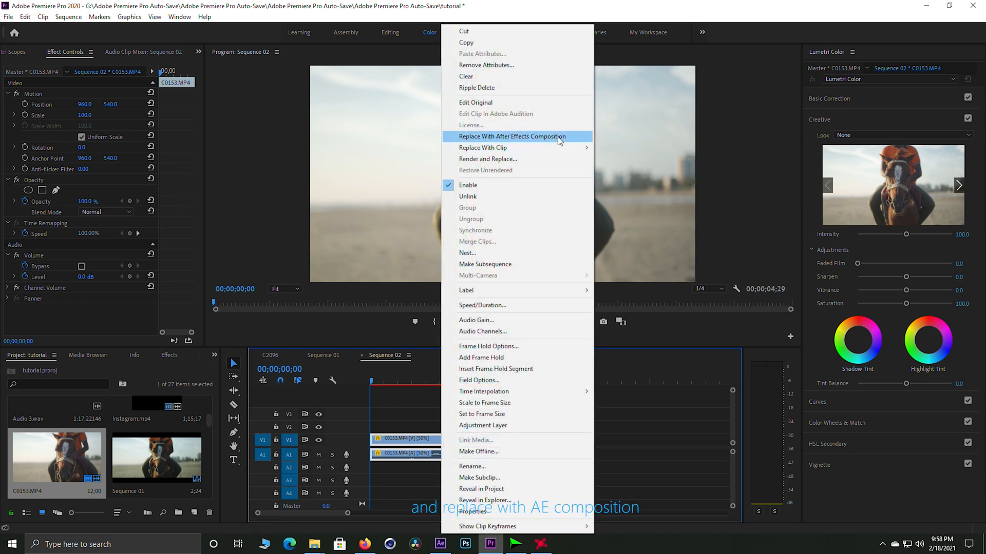
left_click(512, 137)
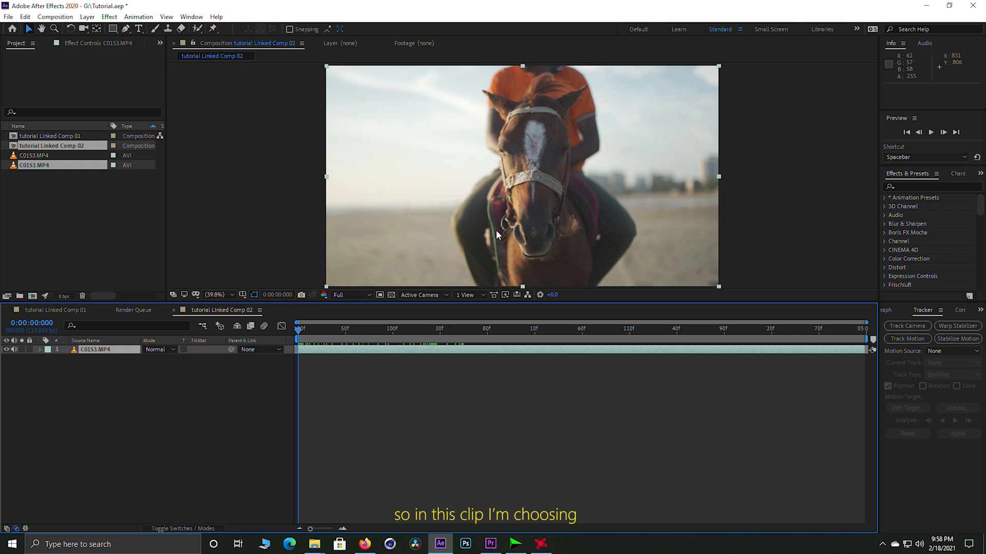
Step: Inspect the white blaze, then duplicate the C0153.MP4 footage layer with Ctrl+D
left_click(213, 295)
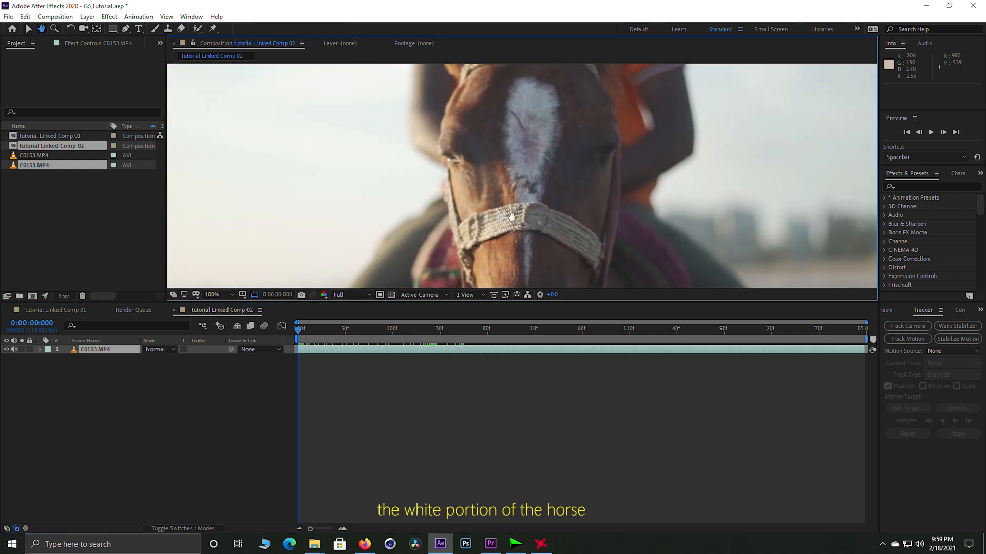
left_click(212, 295)
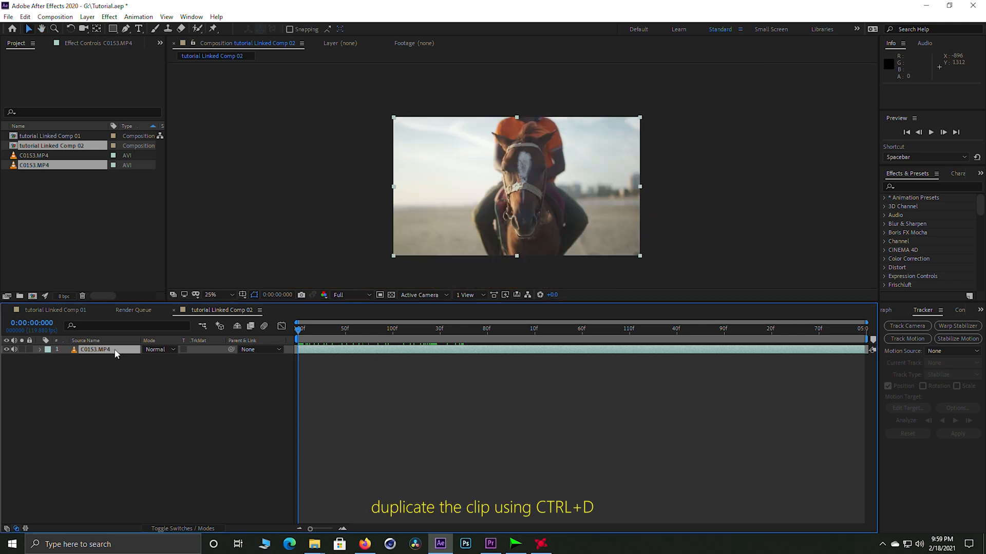
key("ctrl+d")
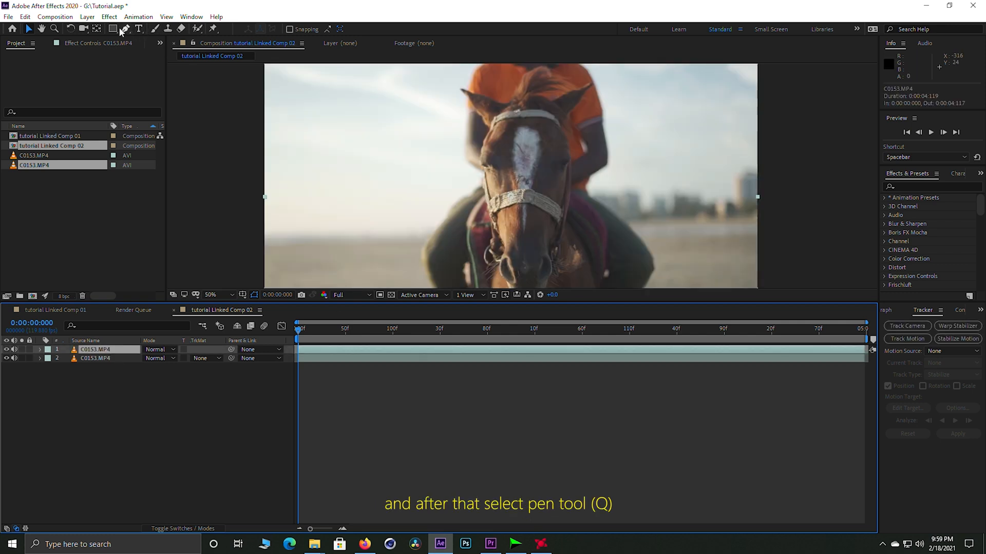
Step: With the Pen tool, place mask points around the white blaze on the top layer
left_click(125, 28)
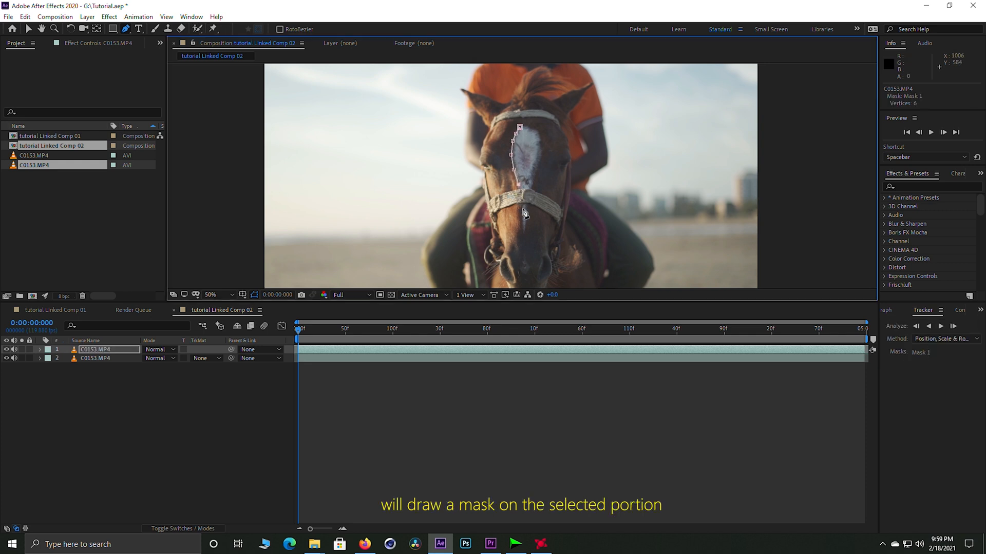
left_click(524, 234)
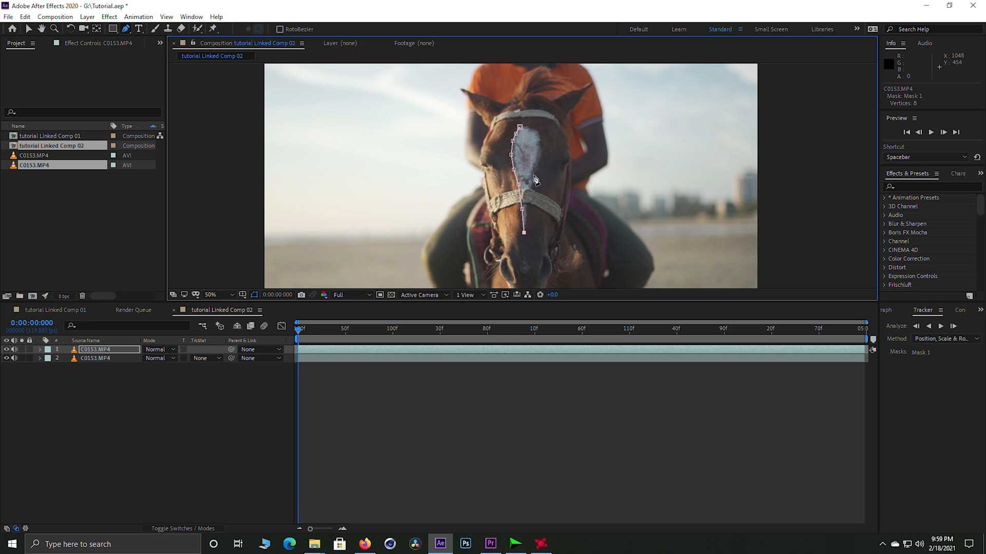
left_click(534, 138)
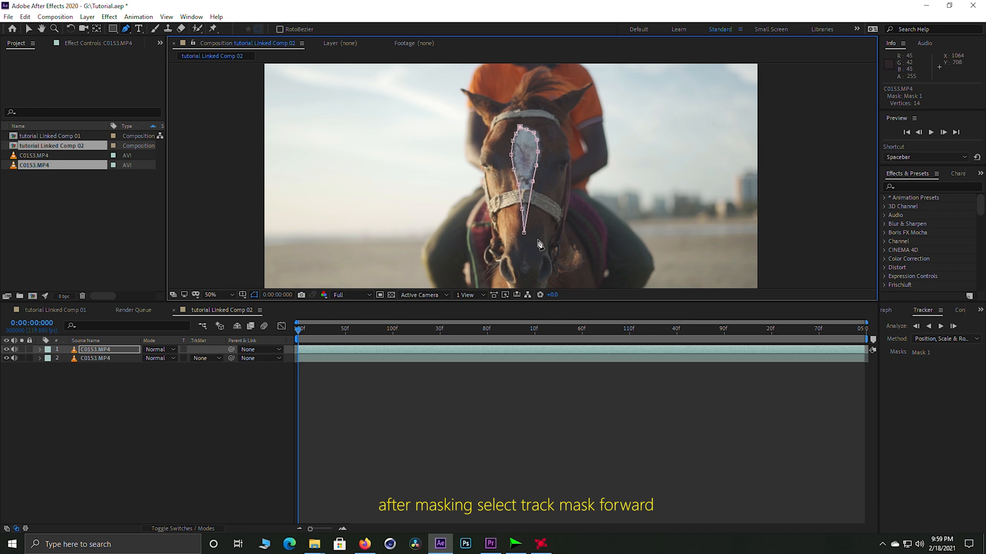
mouse_move(783, 206)
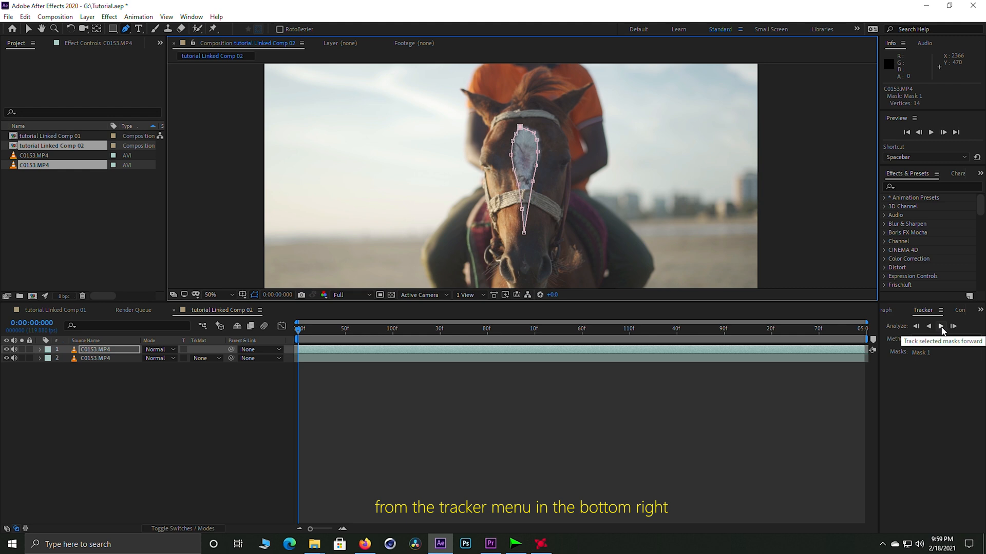
Step: Track the blaze mask forward through the clip from the Tracker panel
left_click(942, 326)
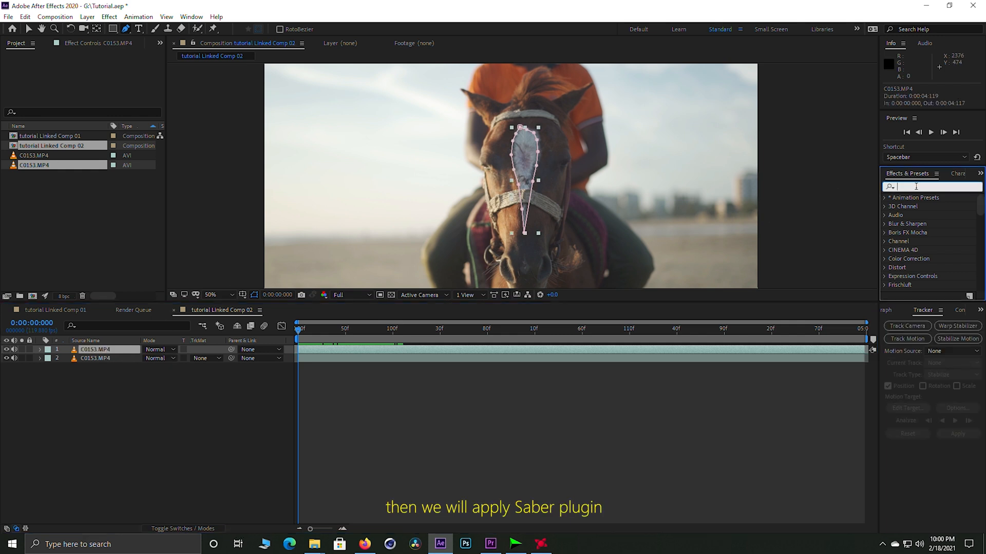
Step: Apply Saber to the top layer and set its Core Type to Layer Masks
type("saber")
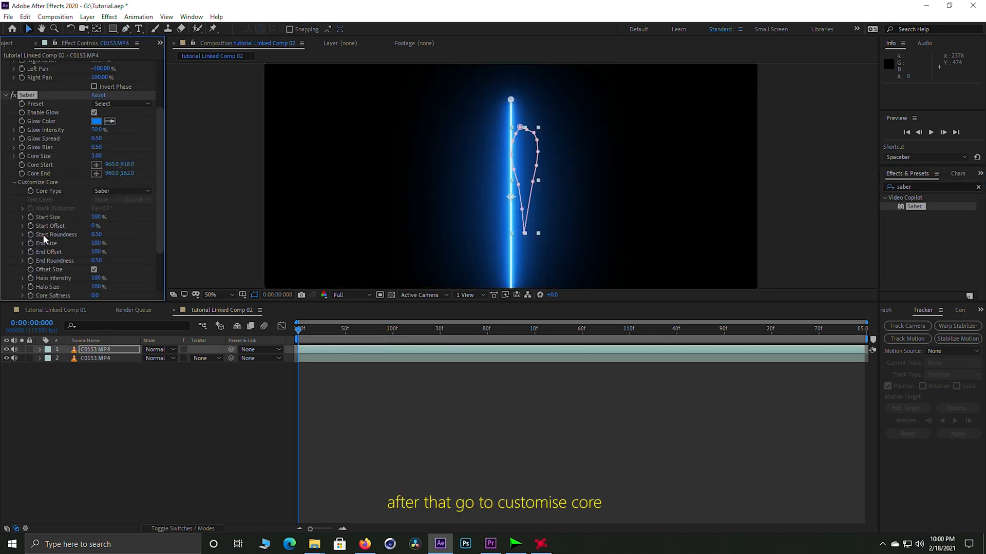
left_click(121, 191)
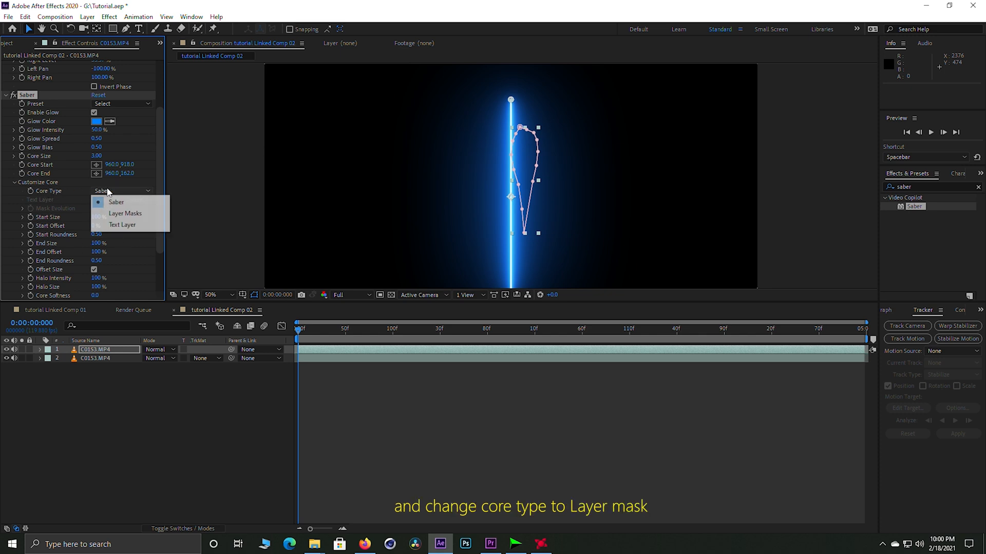
left_click(124, 214)
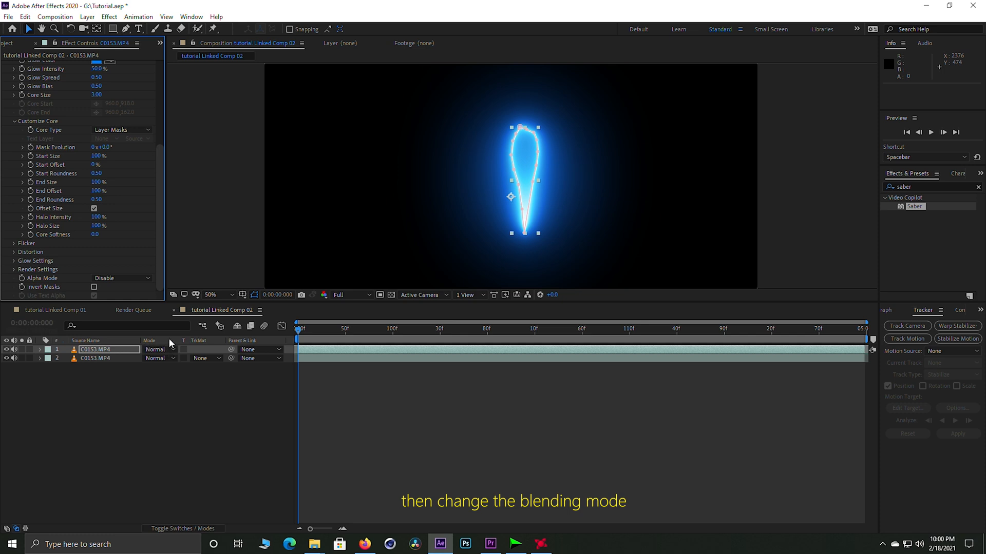
Step: Set the glow layer's blending mode to Screen
left_click(153, 349)
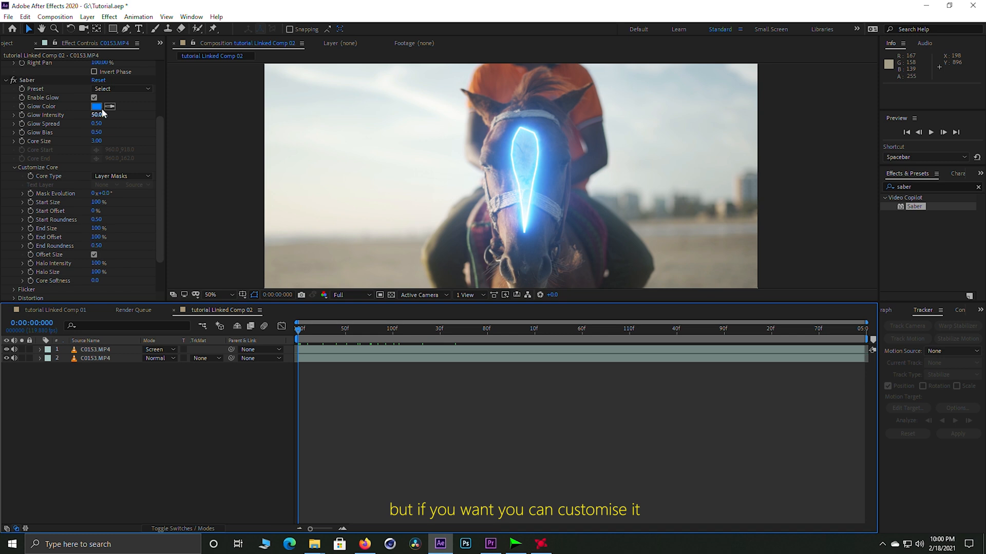
Step: Browse Saber's preset list to pick the orange Energy glow style
left_click(119, 88)
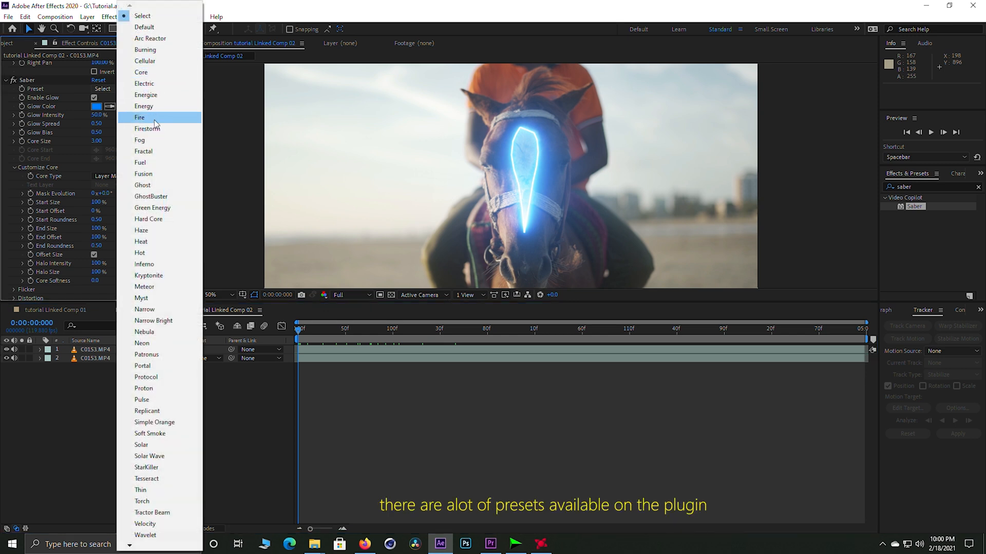
mouse_move(144, 106)
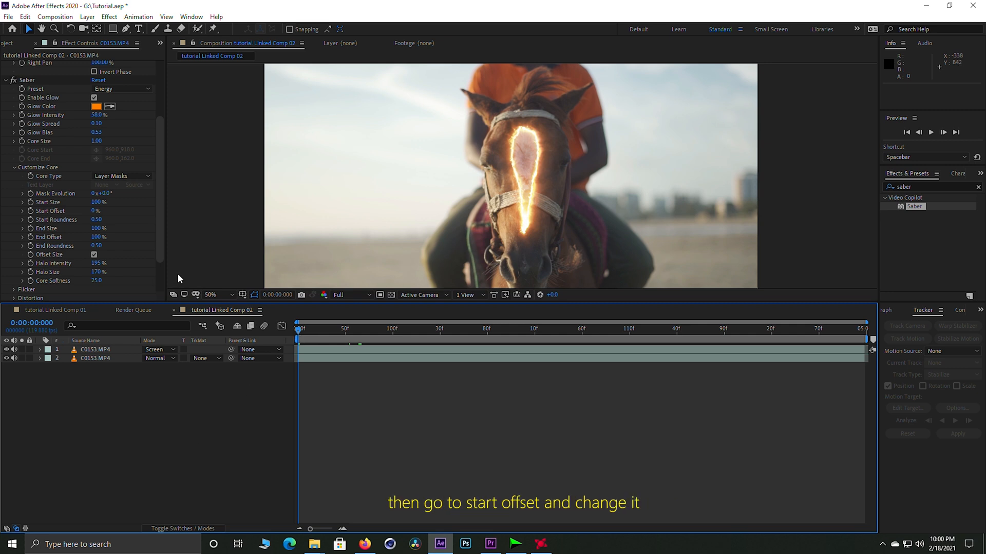
mouse_move(92, 217)
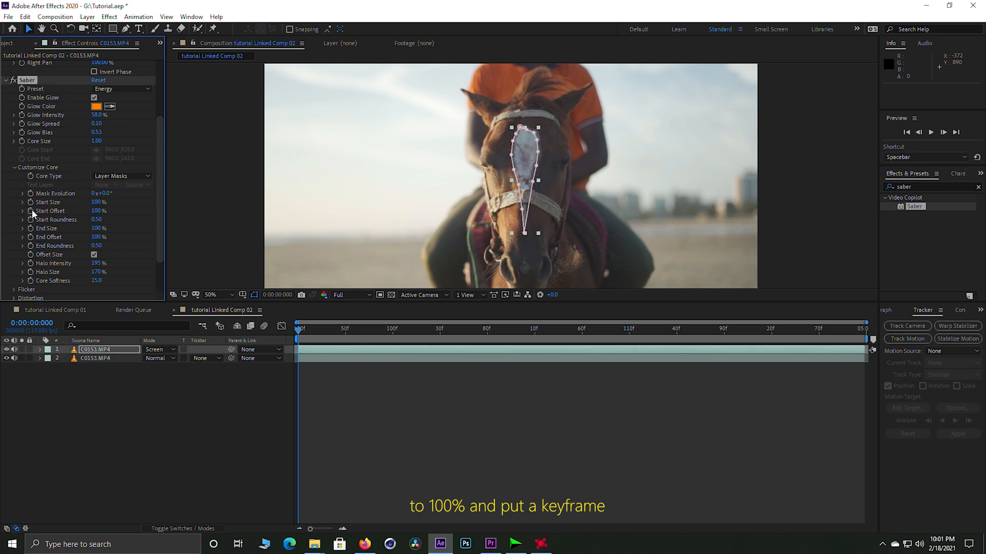
Step: Keyframe Start Offset at 100% and move the time indicator a few frames later
left_click(300, 329)
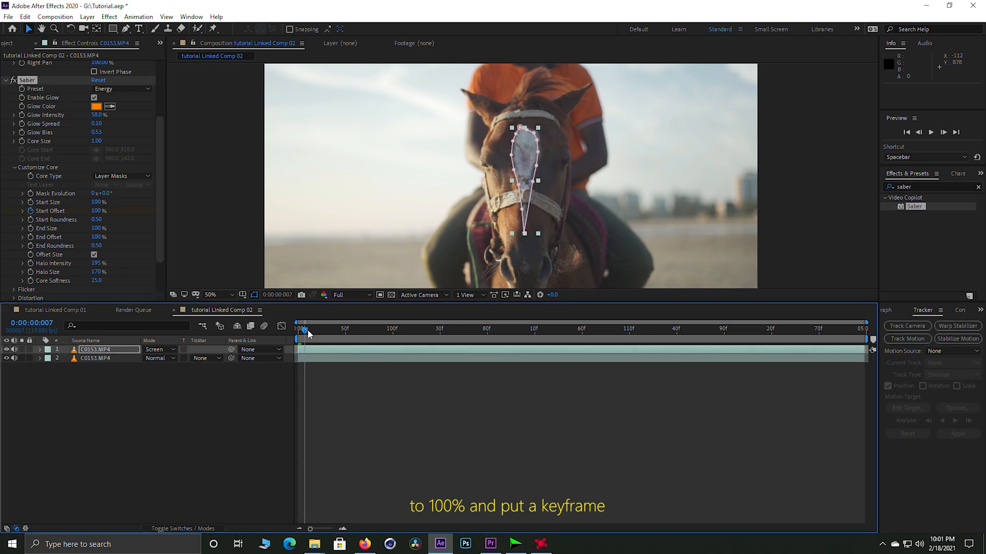
left_click_drag(299, 328, 382, 328)
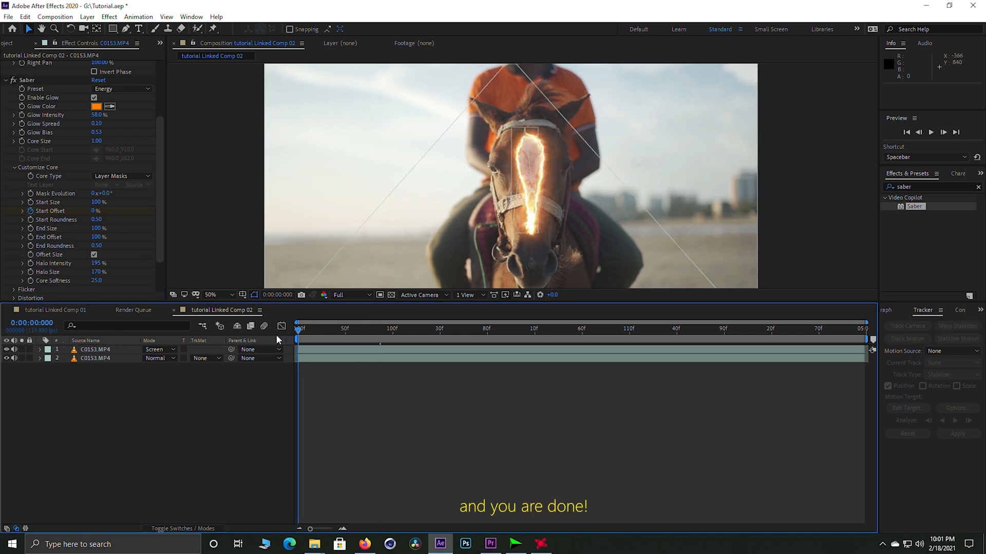
left_click(930, 132)
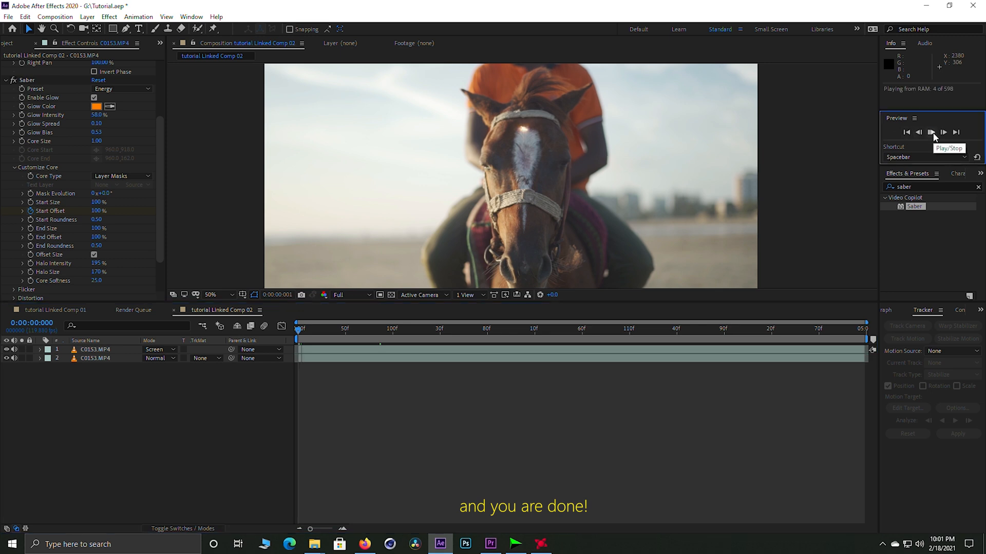
left_click(931, 133)
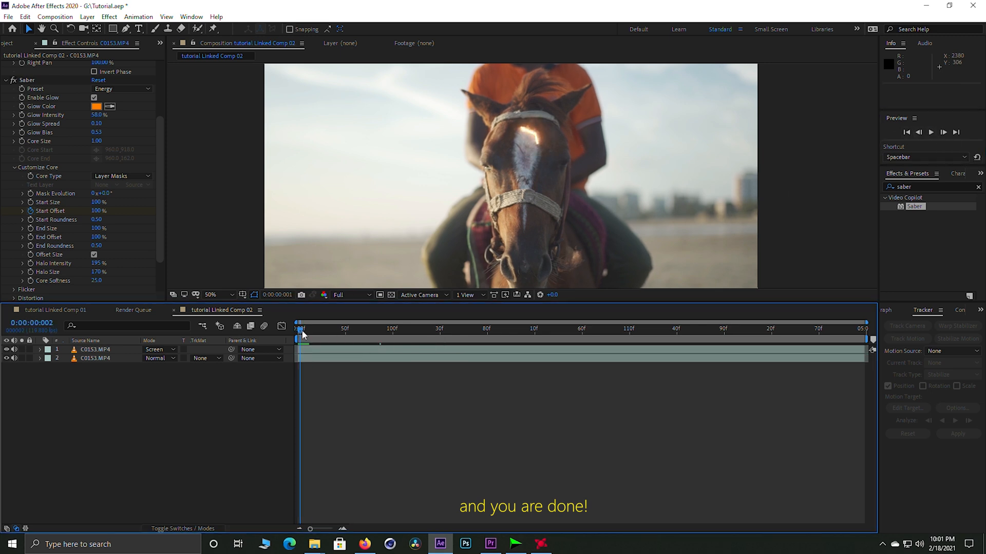